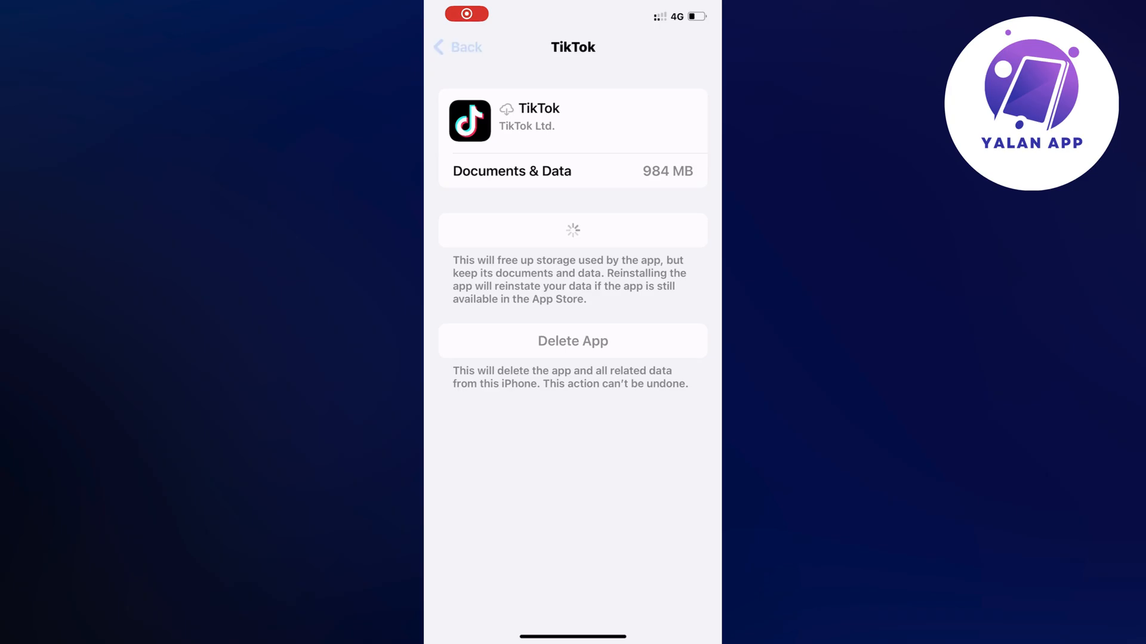
# Leave the TikTok storage details and scroll the iPhone Storage app list
pyautogui.click(457, 47)
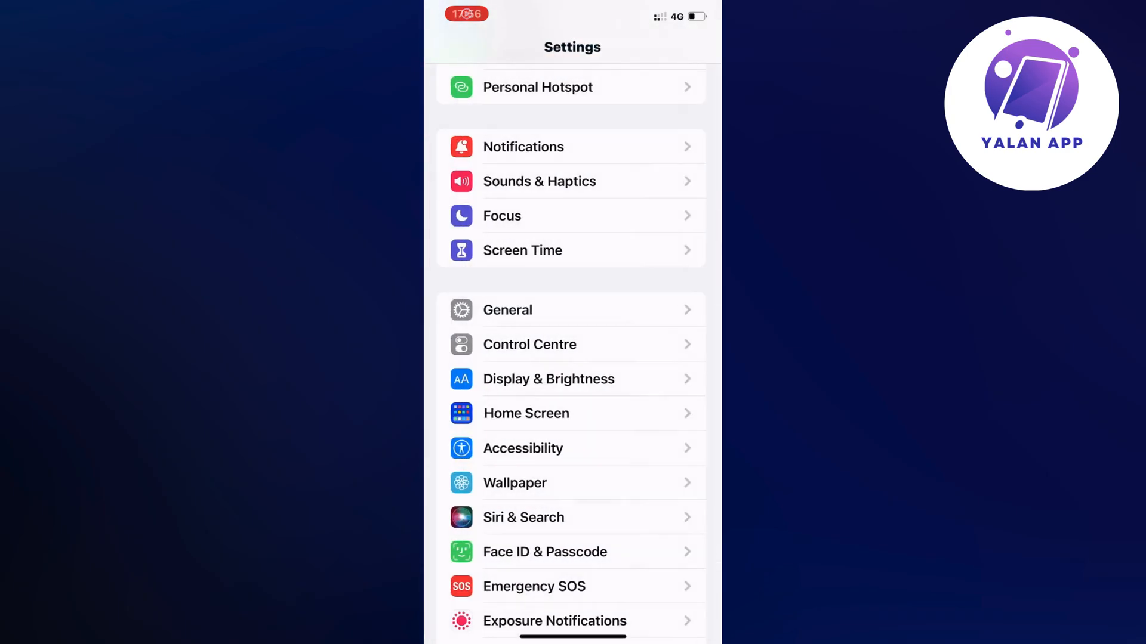
pyautogui.scroll(-3)
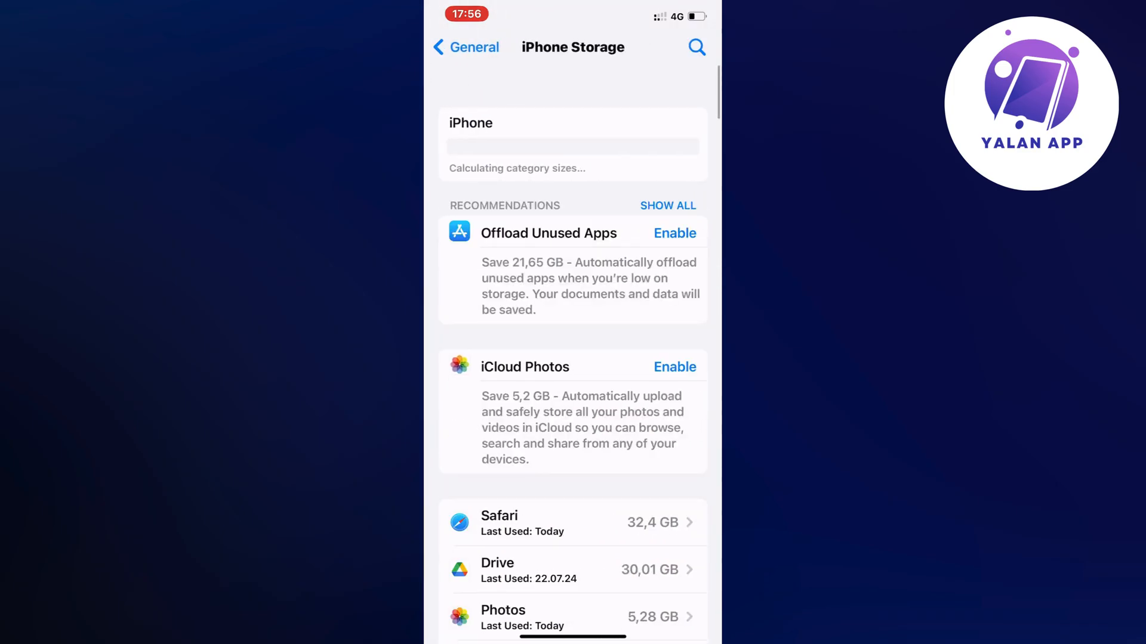
# Scroll down the apps-by-size list to reach UAE PASS
pyautogui.scroll(-3)
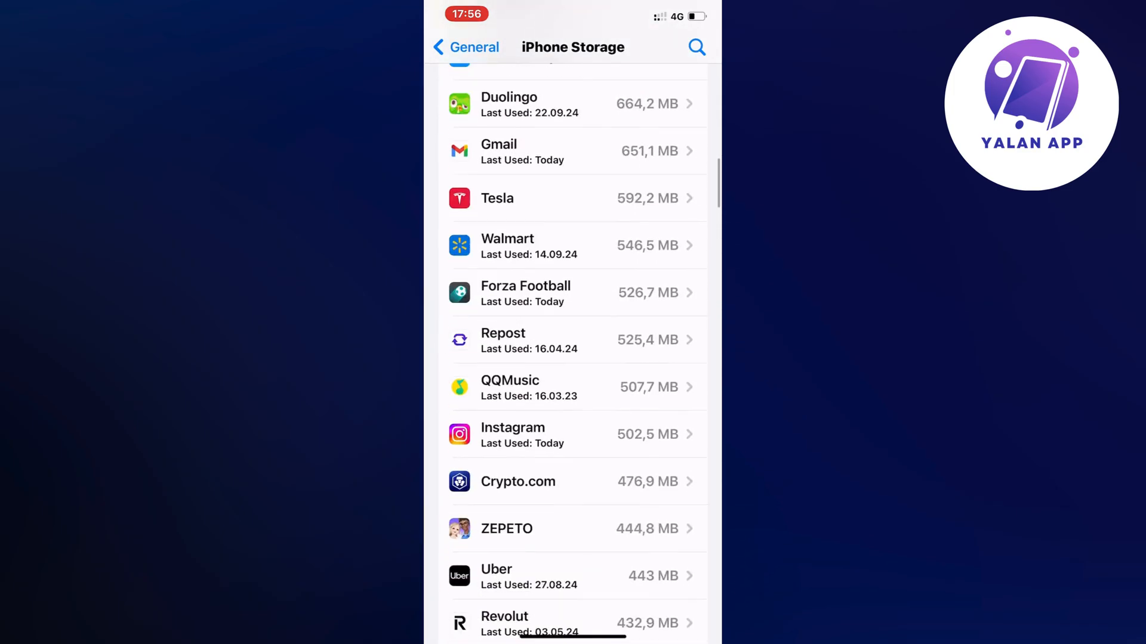
pyautogui.scroll(-3)
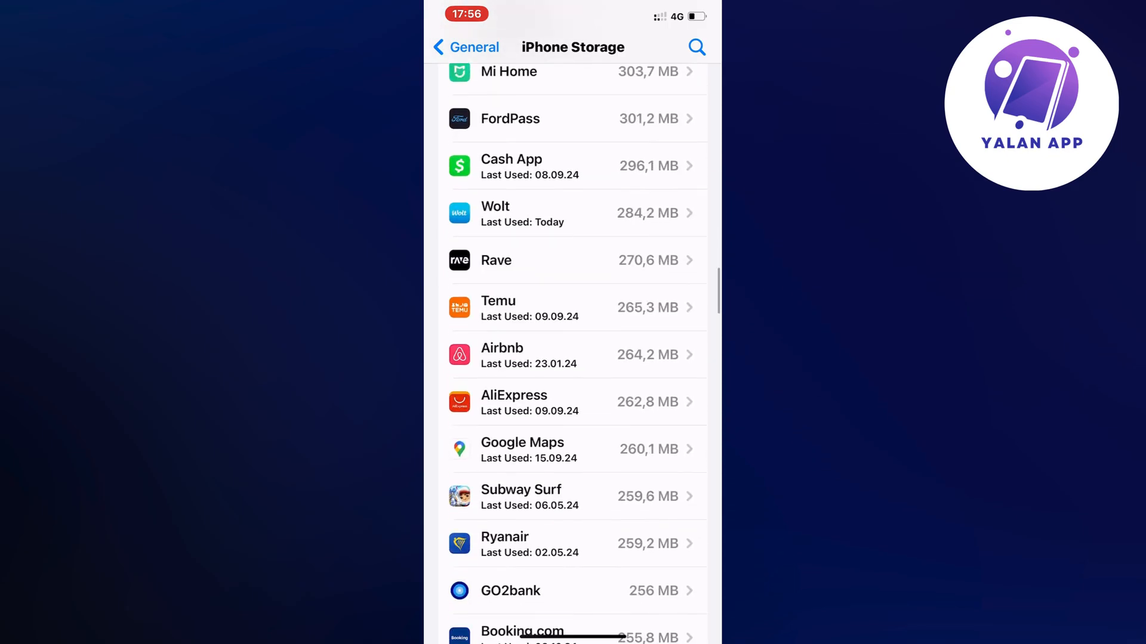
pyautogui.scroll(-3)
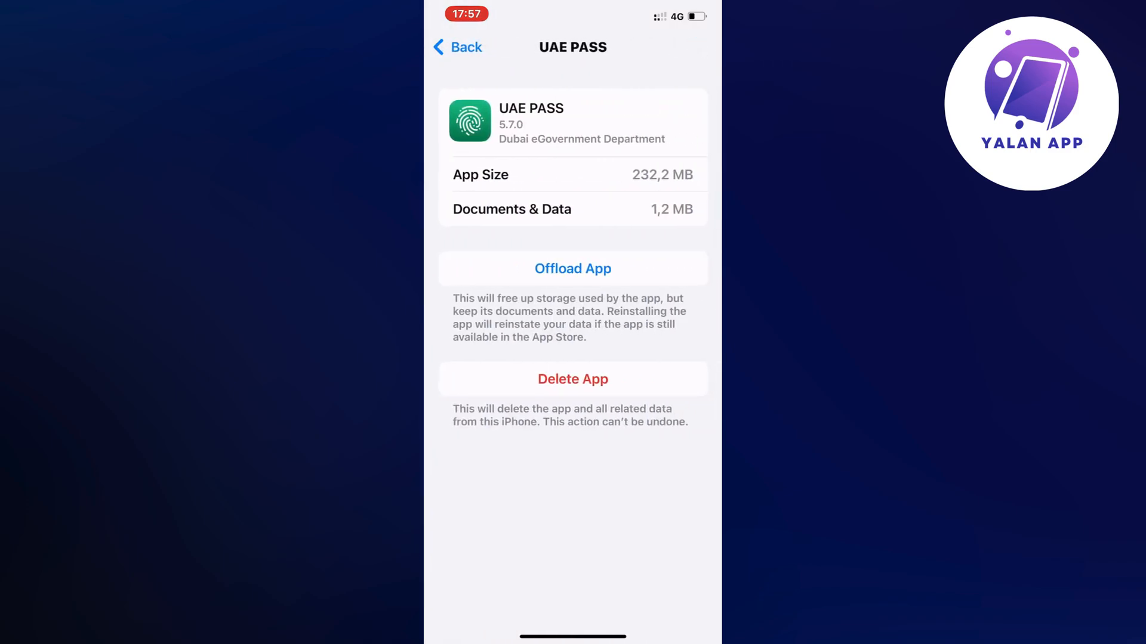
# Offload the UAE PASS app, keeping its documents and data
pyautogui.click(572, 268)
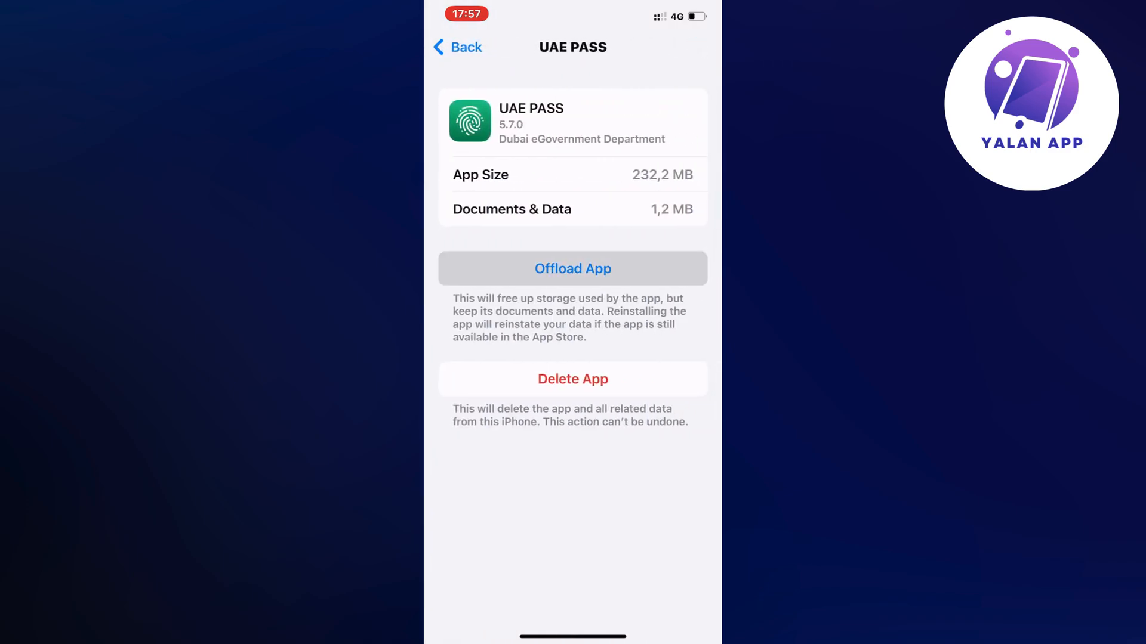
pyautogui.click(573, 269)
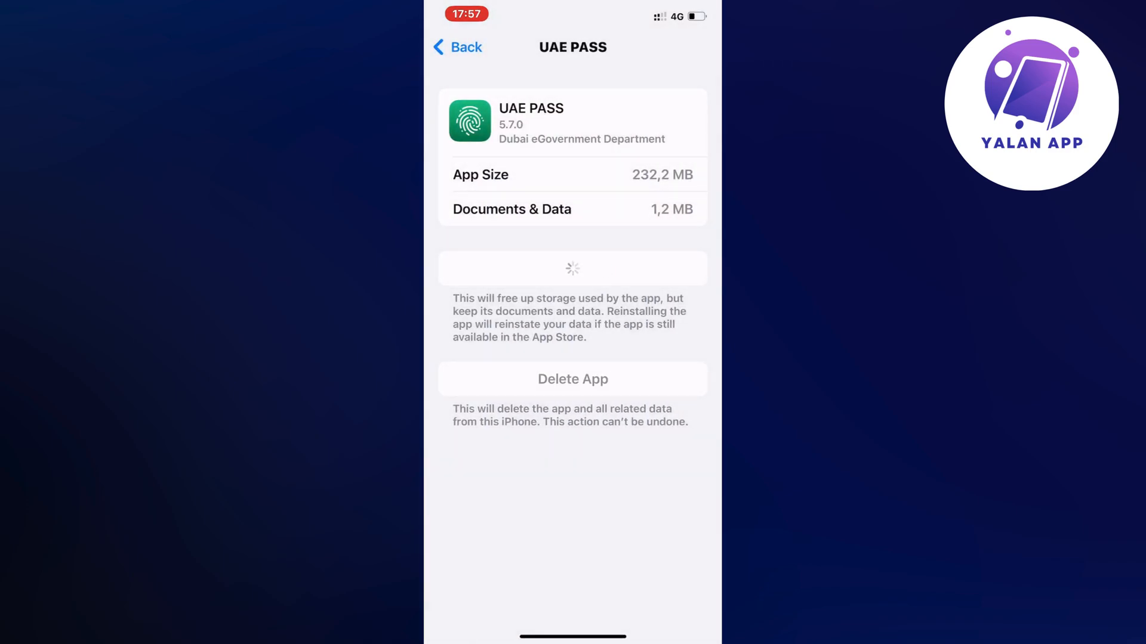
pyautogui.click(571, 268)
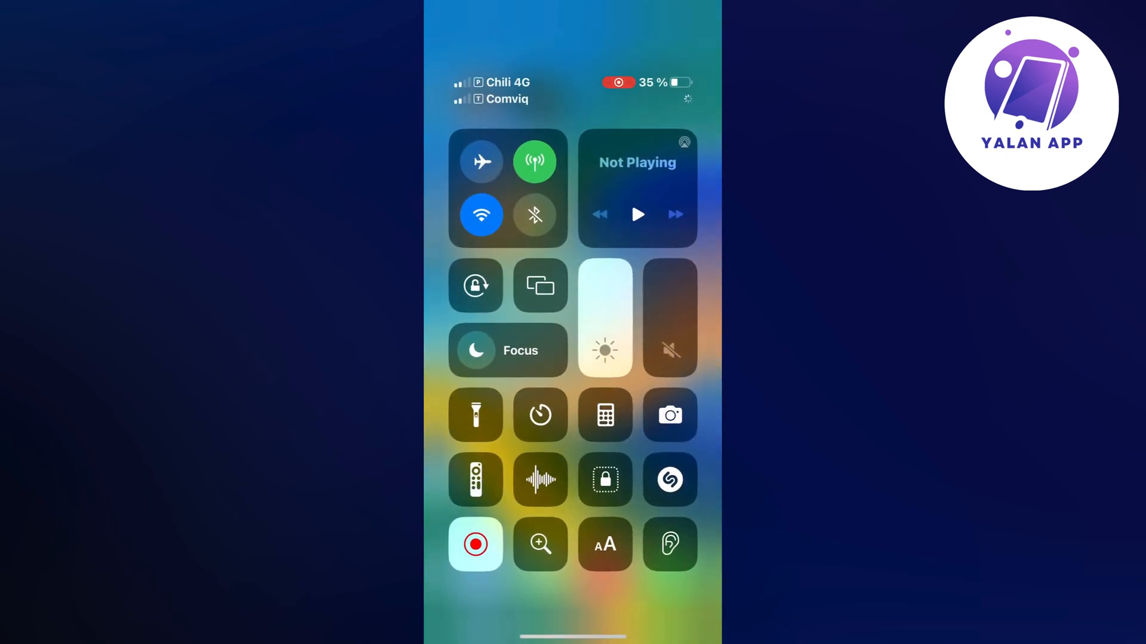
# Turn on Airplane Mode from Control Centre
pyautogui.click(481, 161)
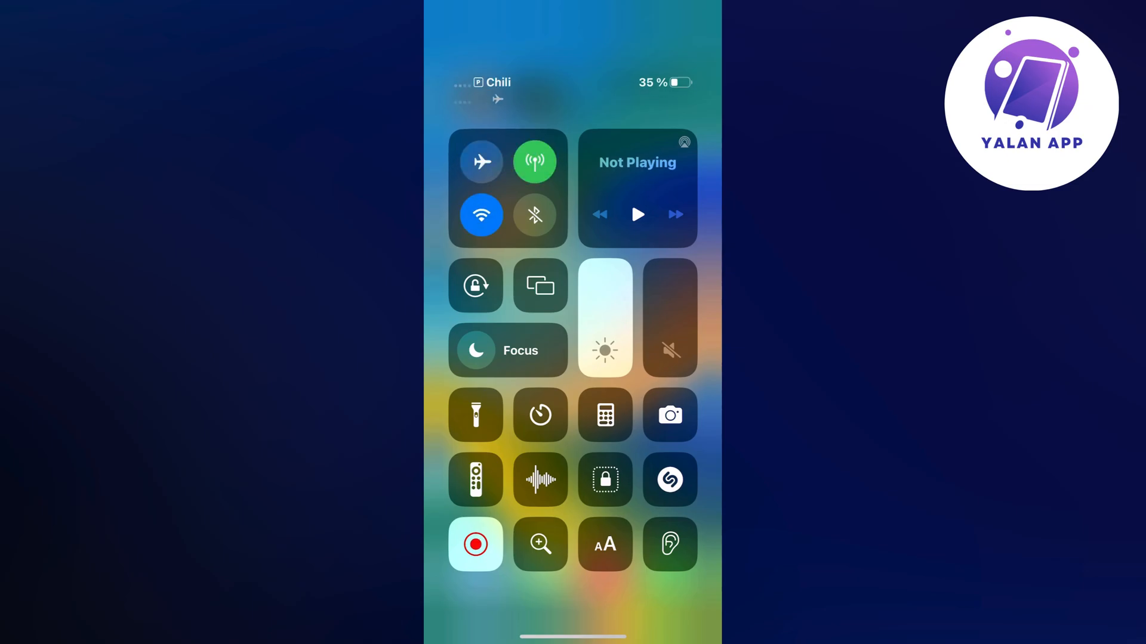